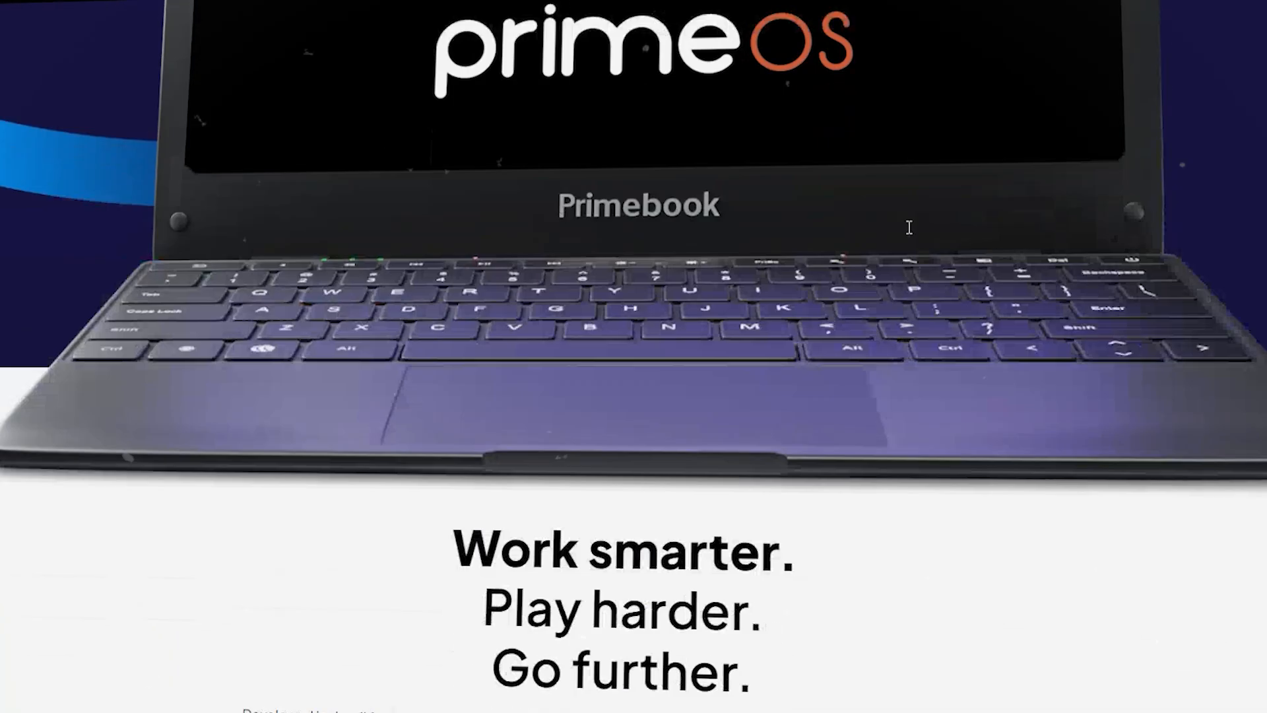
scroll(down, 3)
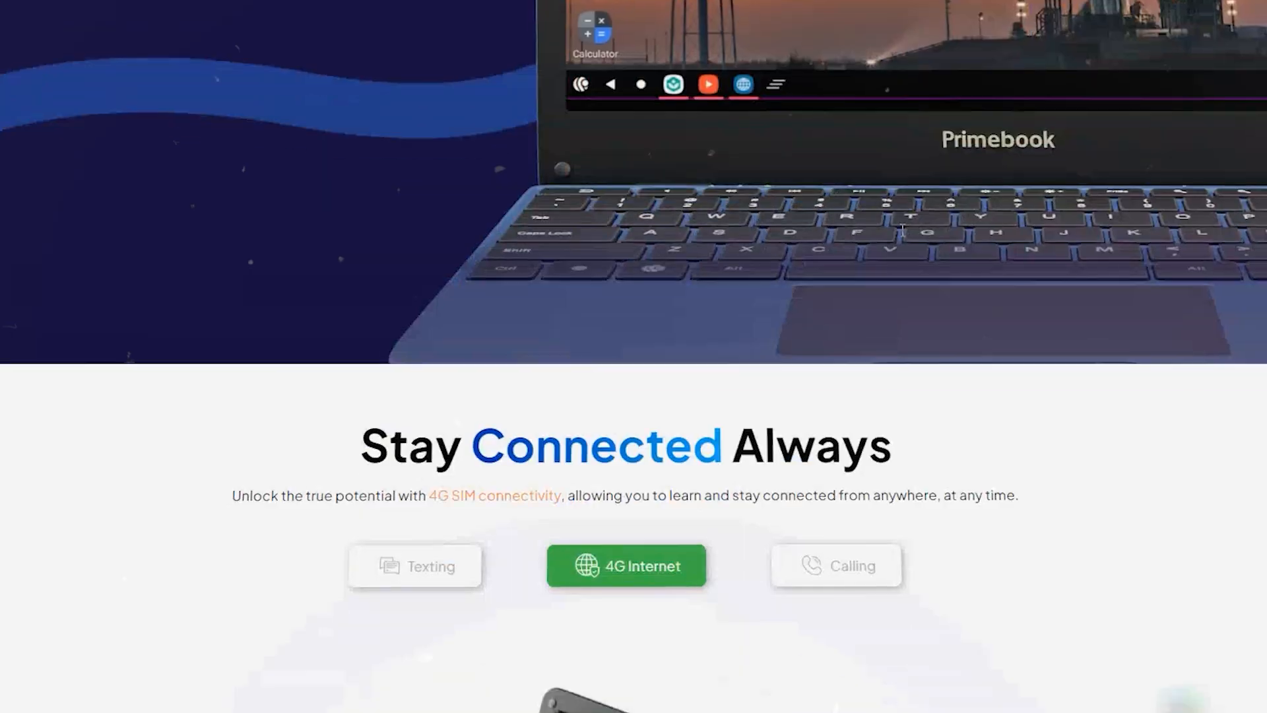
scroll(down, 3)
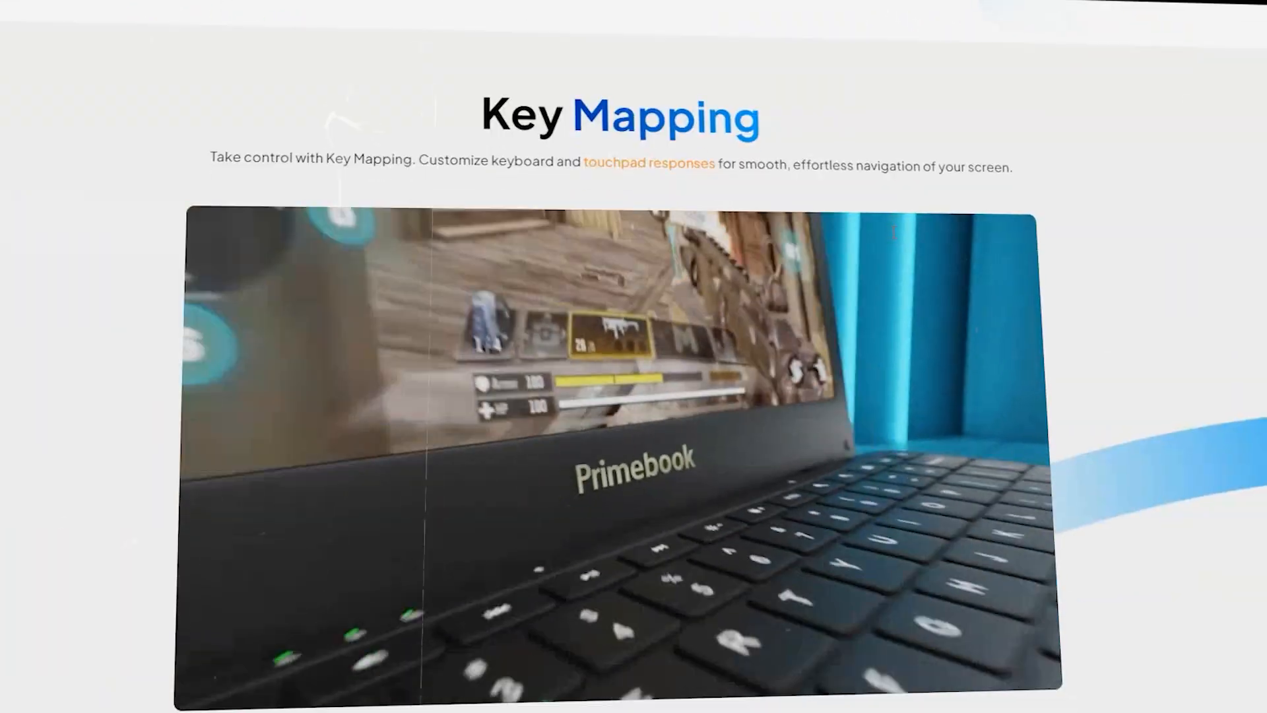
scroll(down, 3)
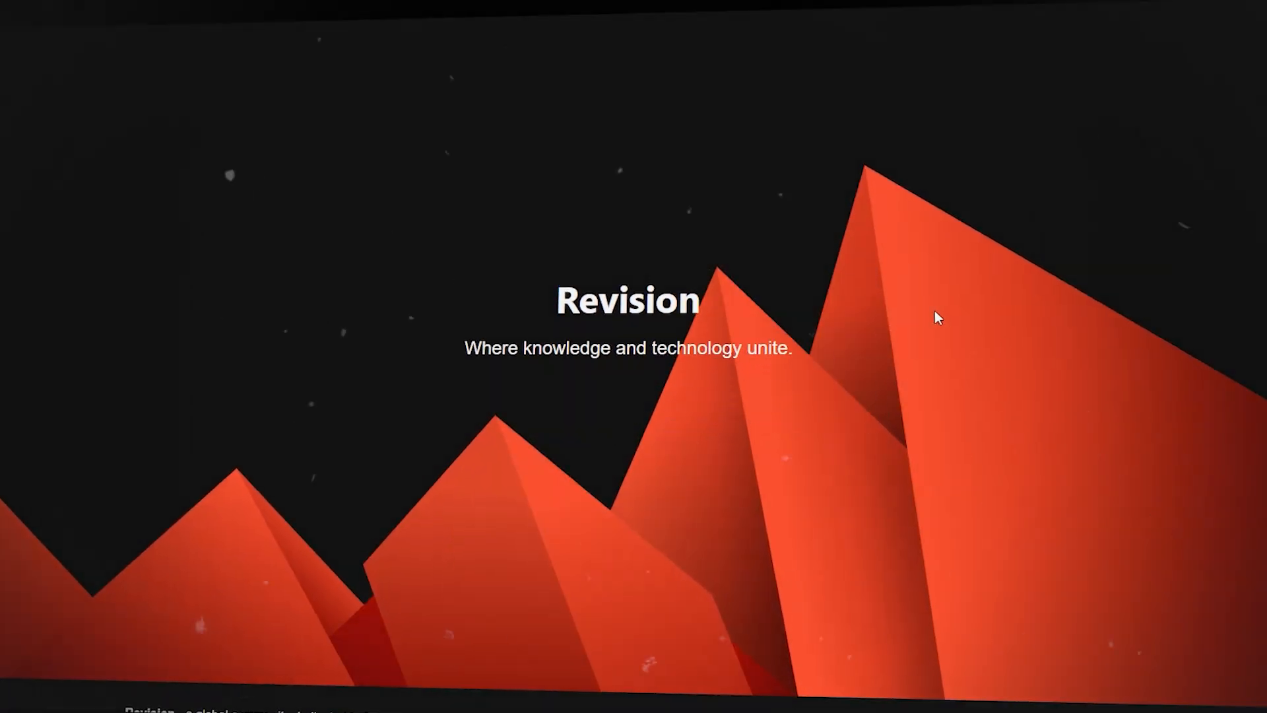
scroll(down, 3)
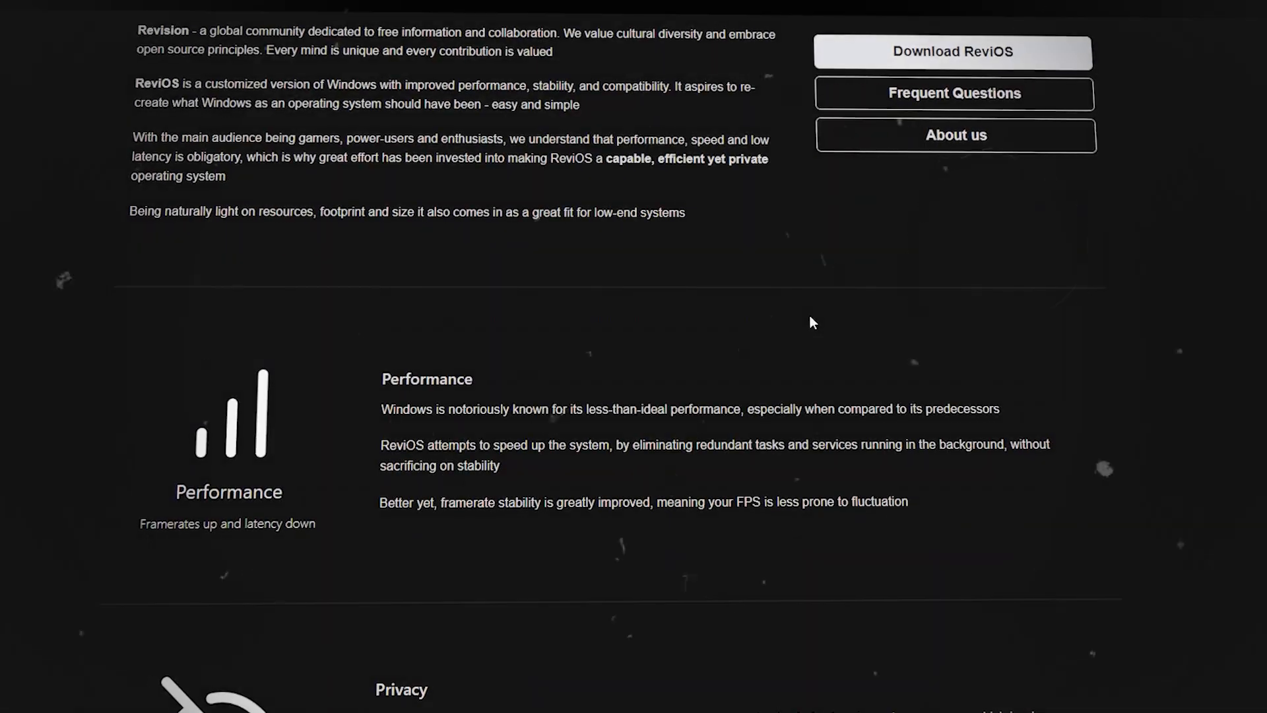
scroll(down, 3)
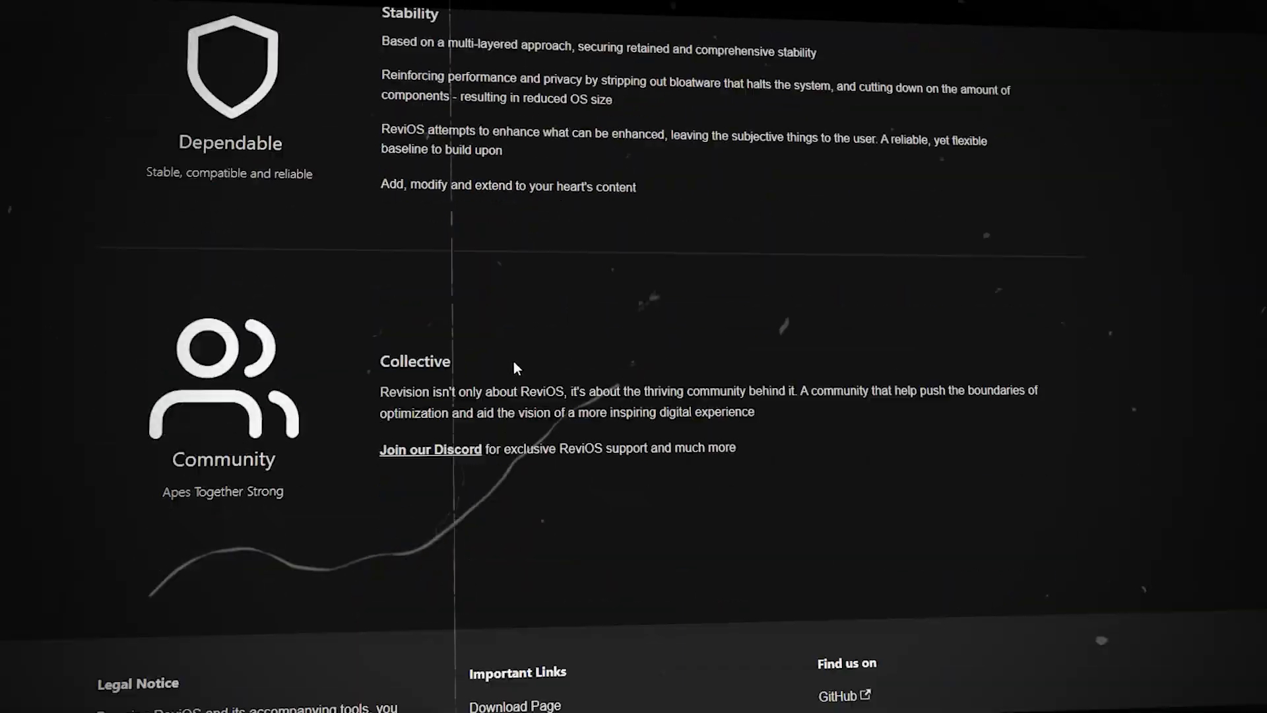